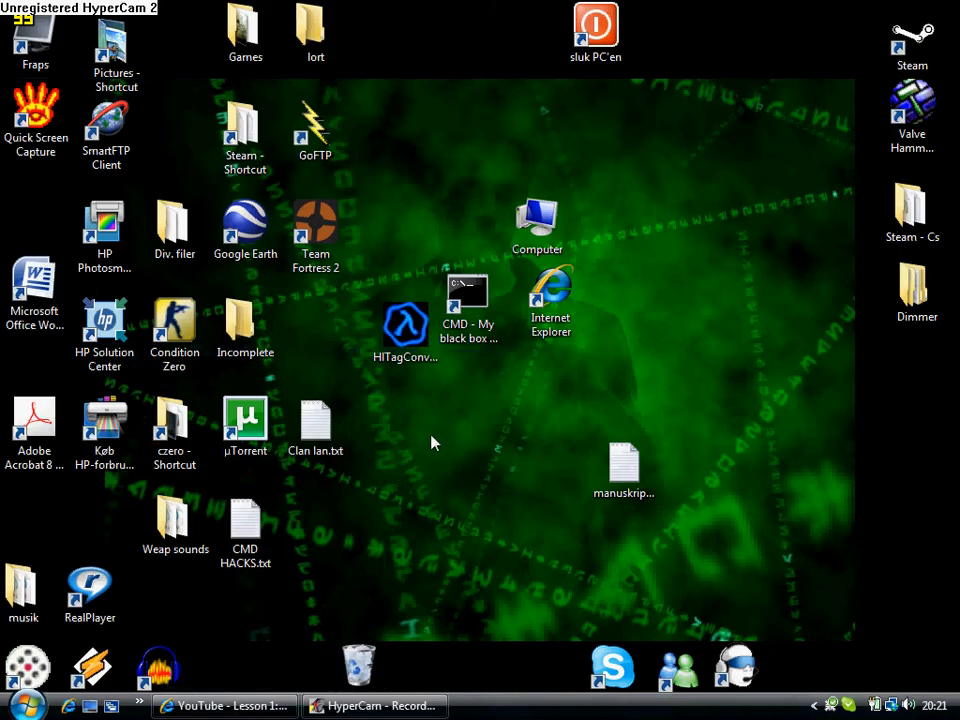
pyautogui.moveTo(412, 496)
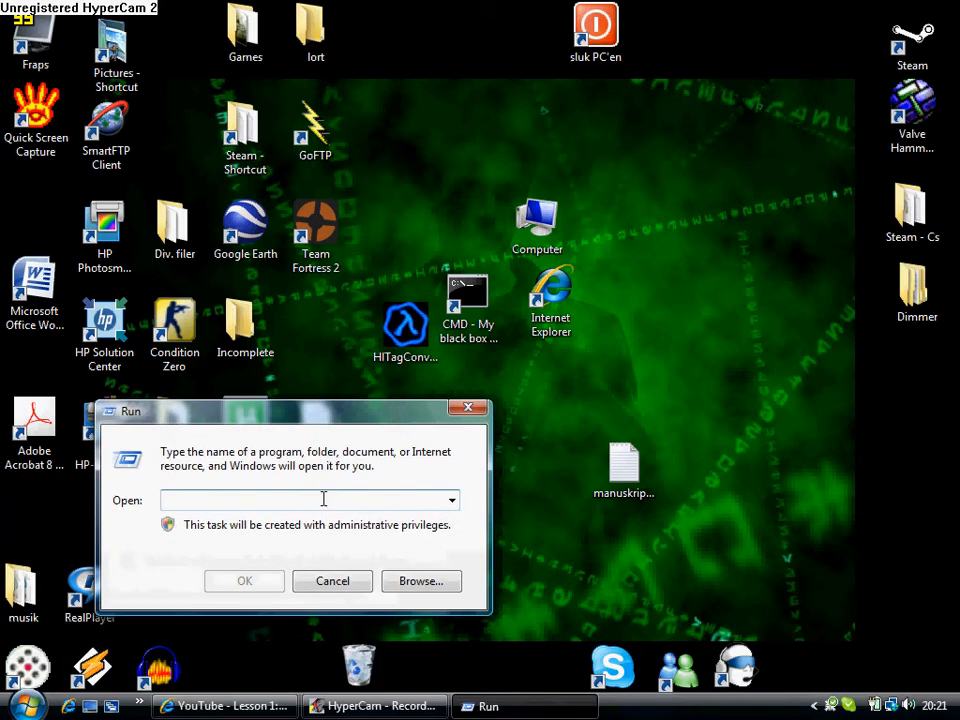
# Run 'cmd' from the Run dialog to open an administrator Command Prompt.
pyautogui.write('cmd')
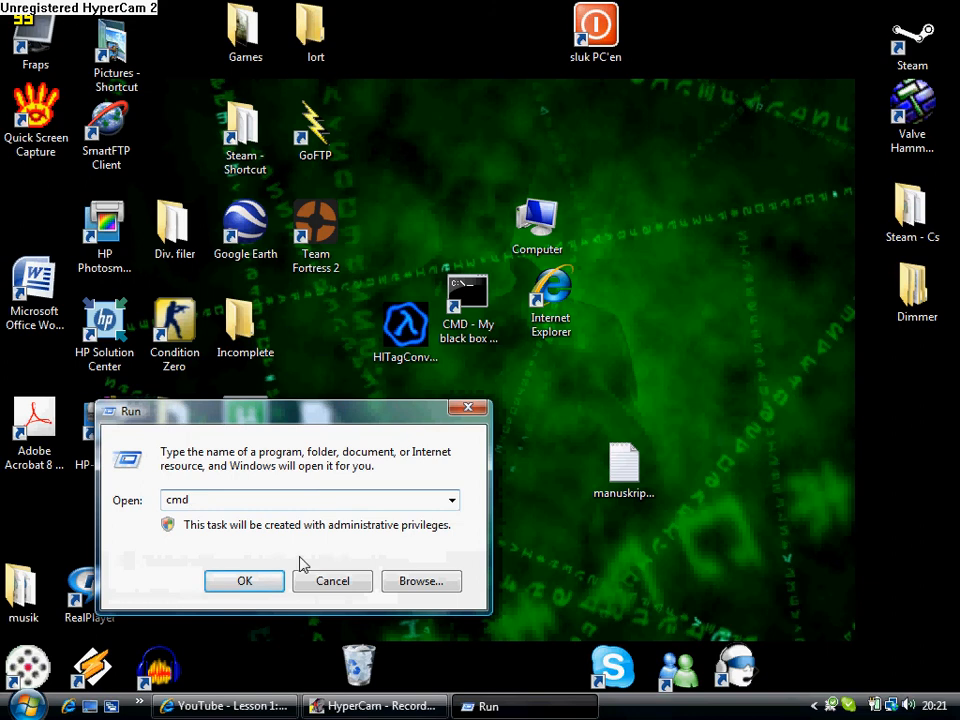
pyautogui.click(244, 580)
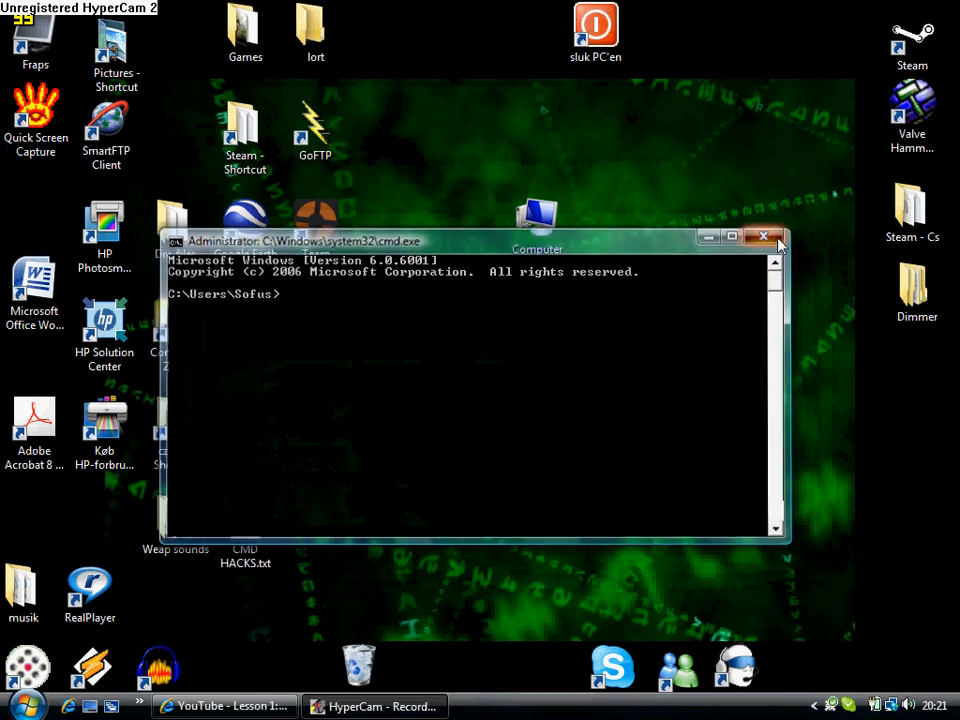
# Close Command Prompt and create a new desktop text document renamed to cmd.bat, accepting the extension change.
pyautogui.click(764, 236)
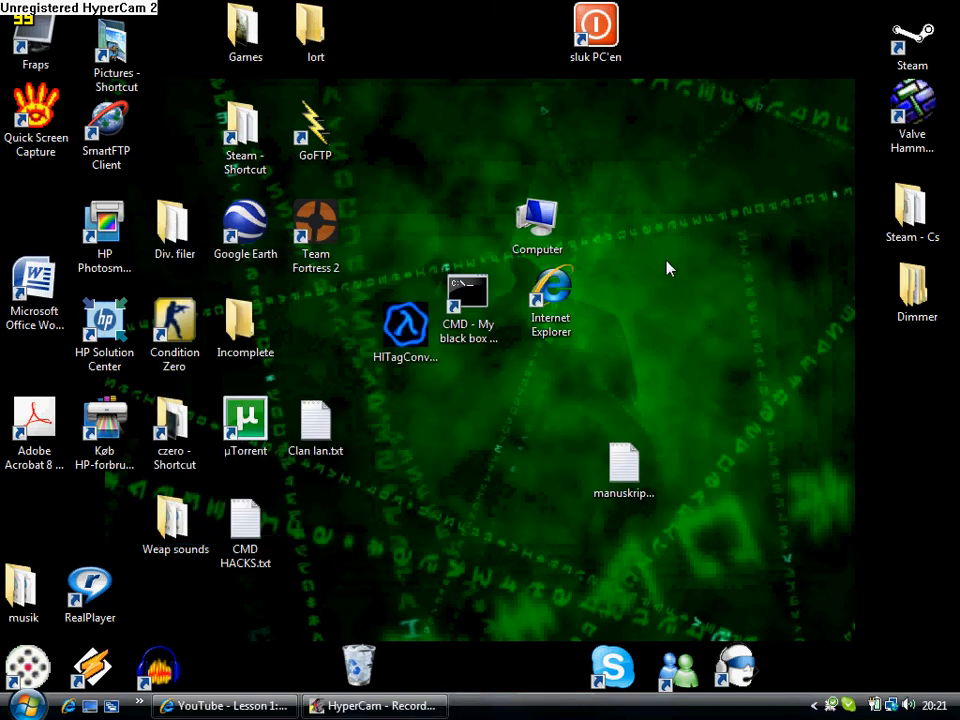
pyautogui.rightClick(670, 268)
pyautogui.write('md.bat')
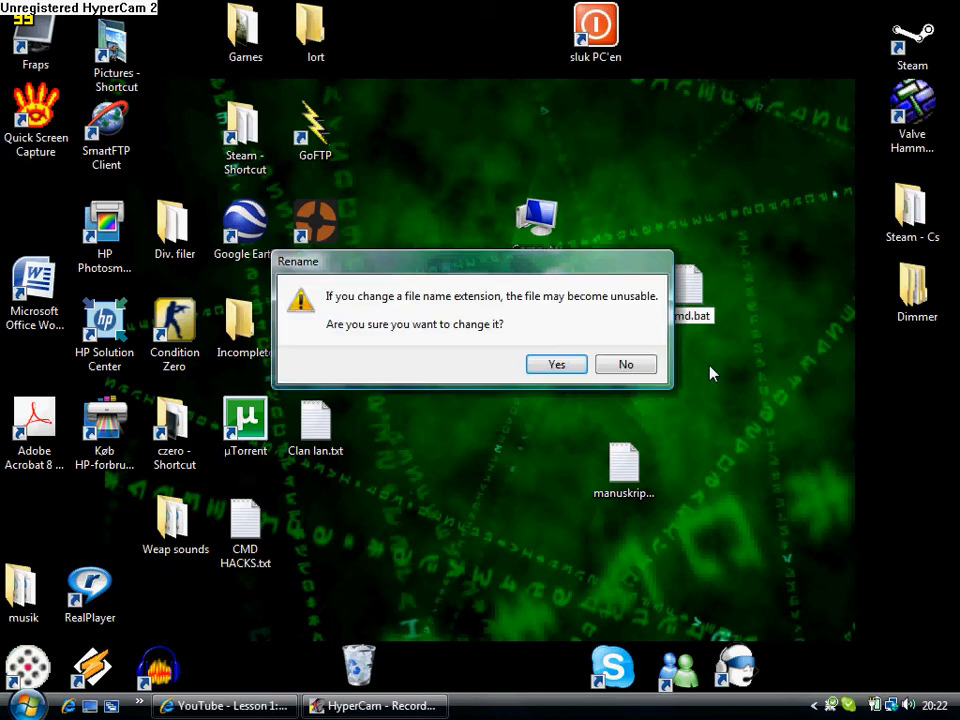
pyautogui.click(556, 364)
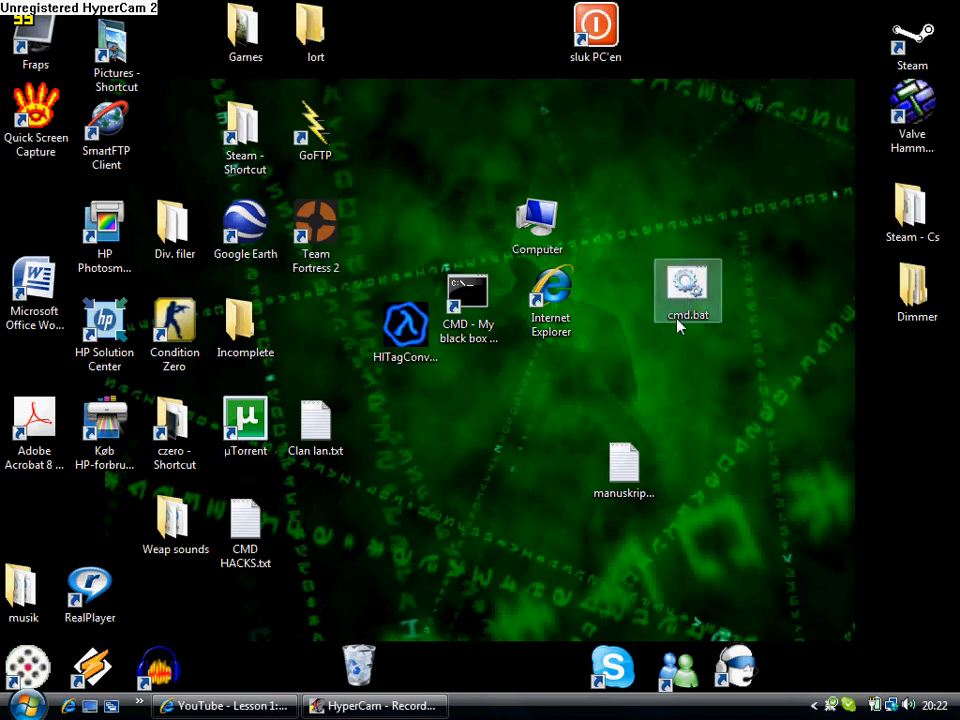
# Edit cmd.bat in Notepad to contain 'start cmd.exe', then save and close it.
pyautogui.doubleClick(688, 290)
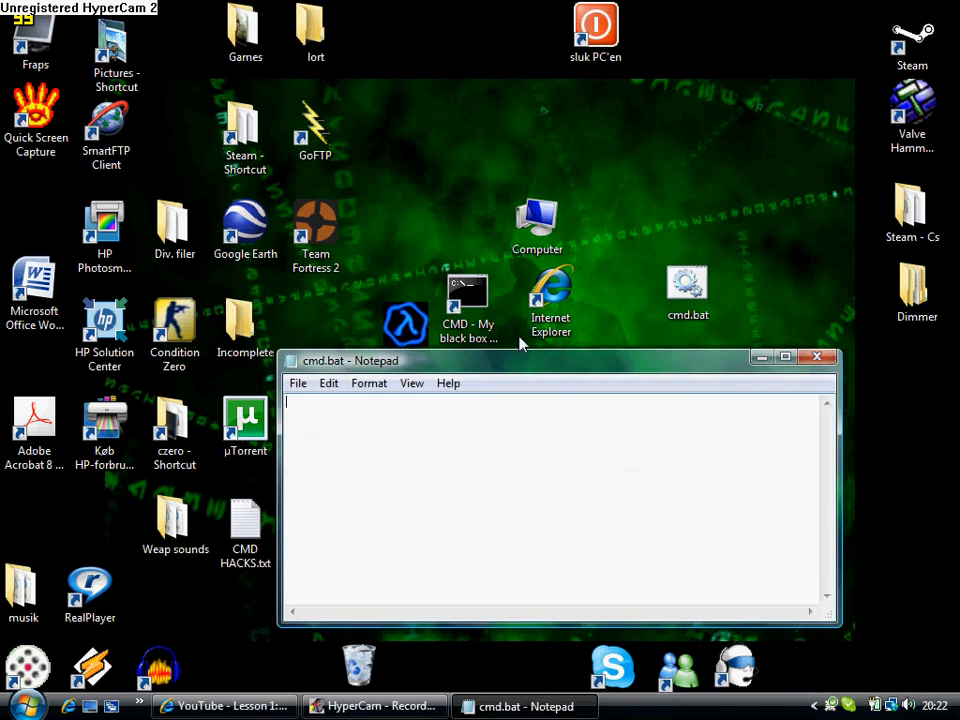
pyautogui.moveTo(476, 428)
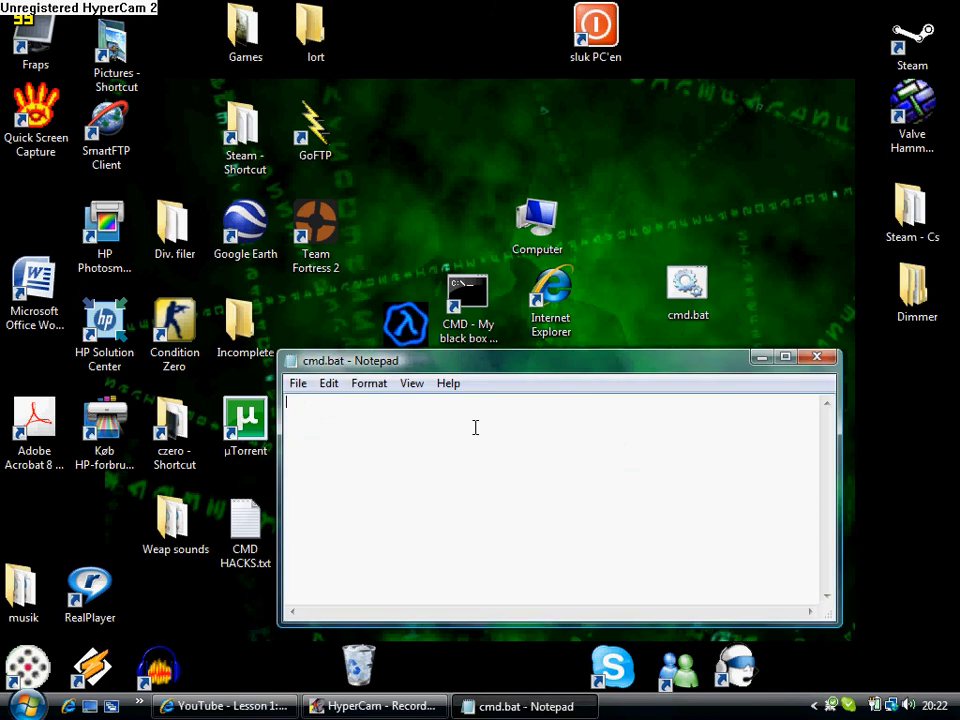
pyautogui.write('start')
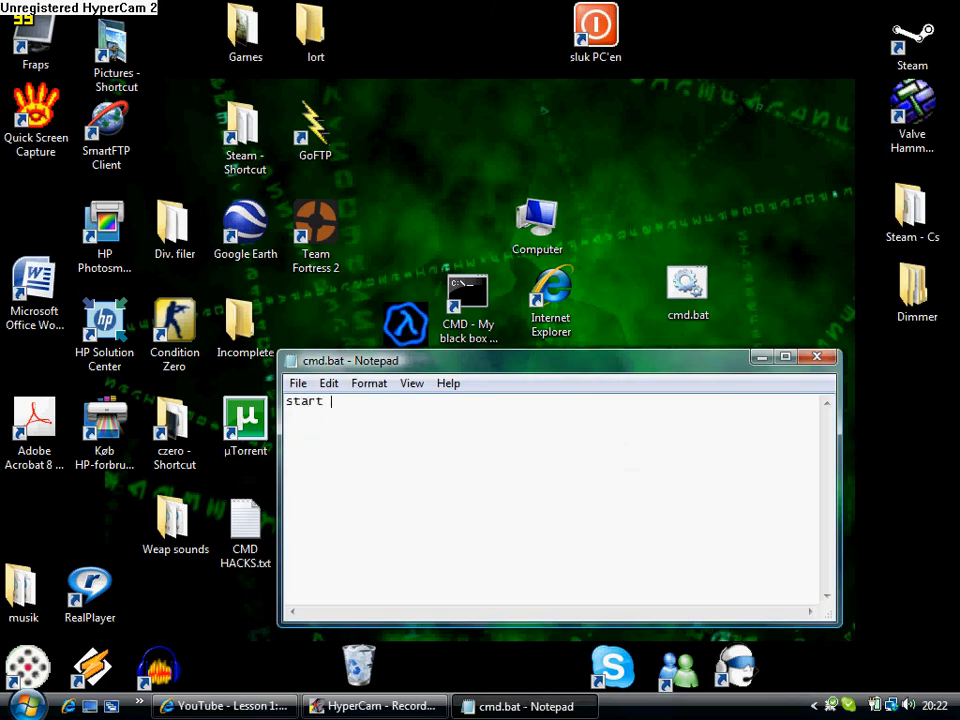
pyautogui.write('cmd.')
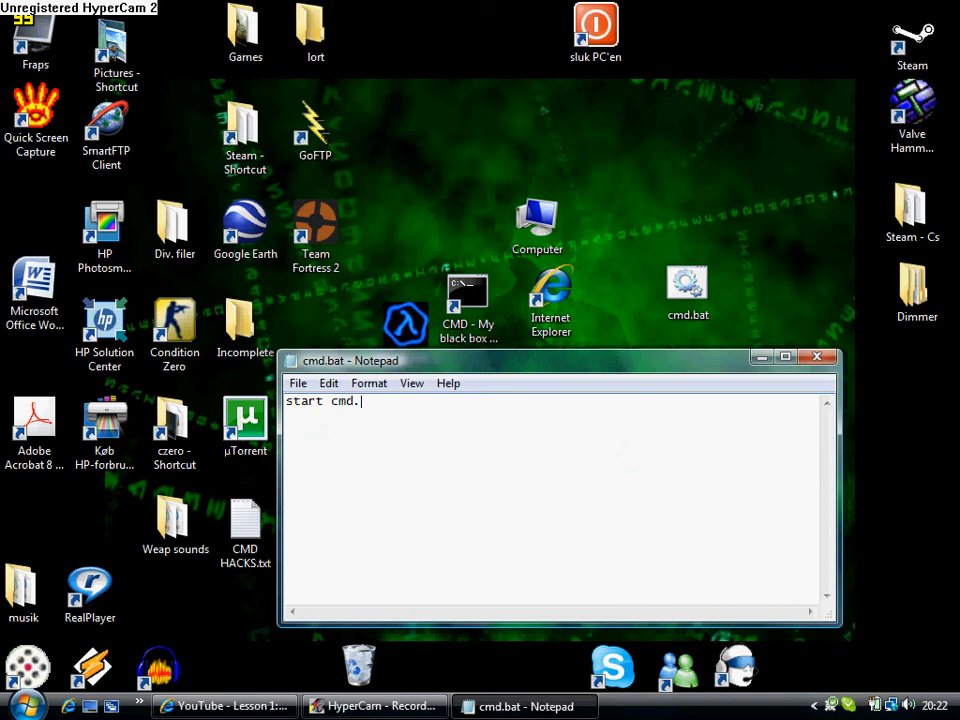
pyautogui.write('exe')
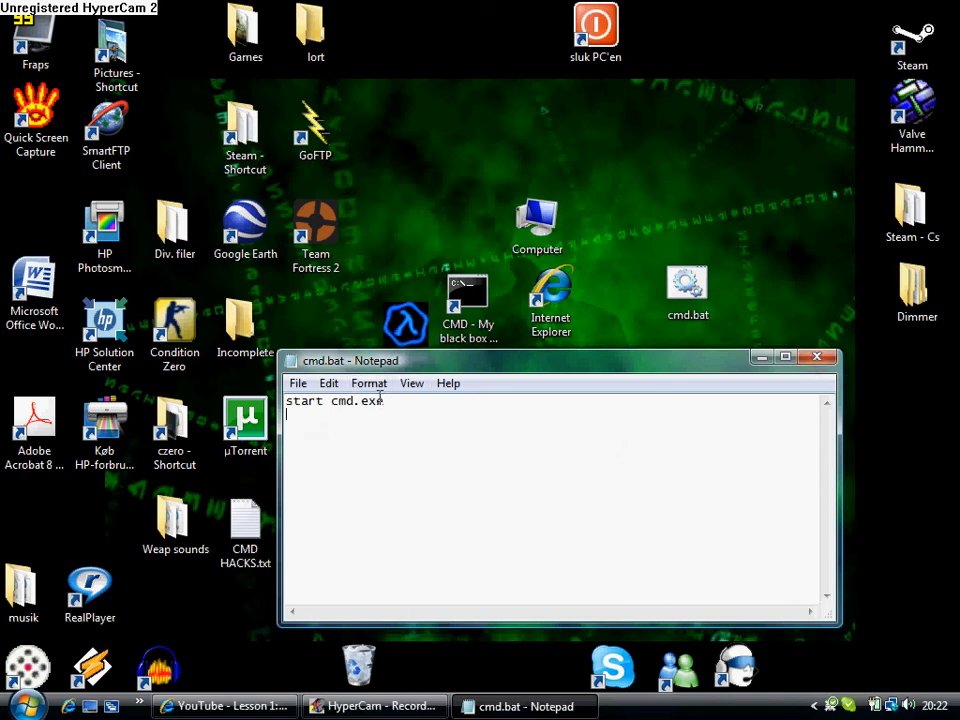
pyautogui.click(298, 384)
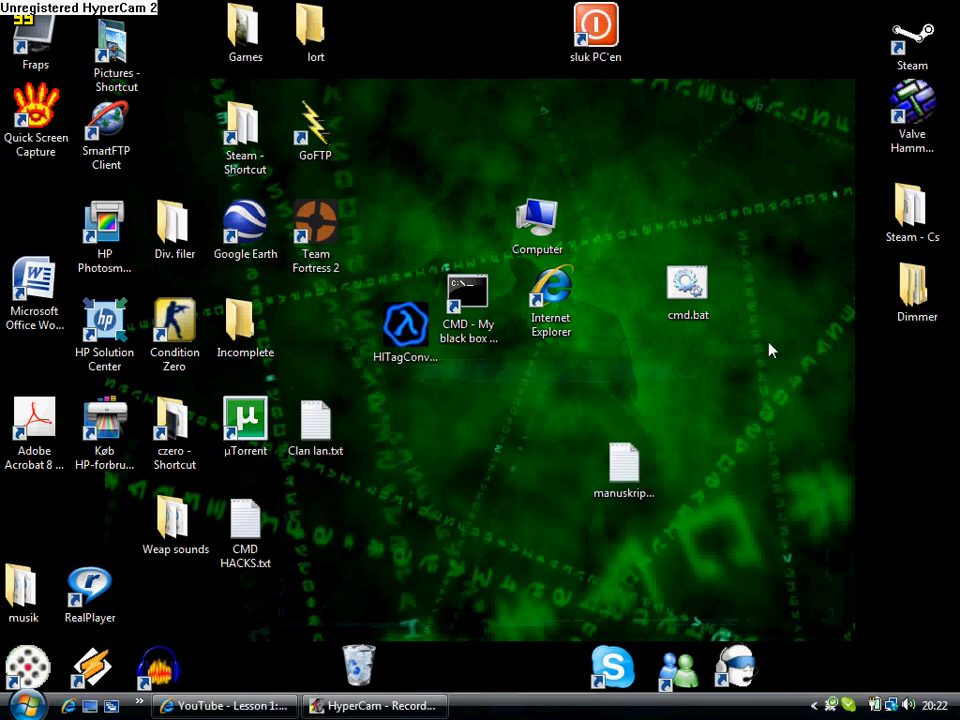
pyautogui.doubleClick(688, 284)
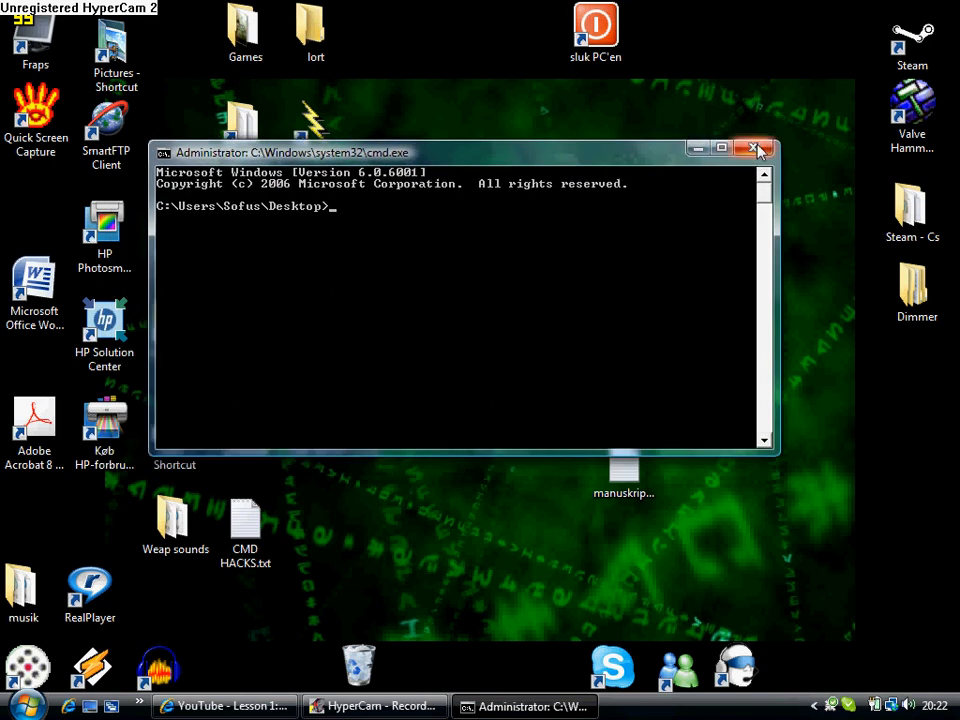
pyautogui.click(756, 148)
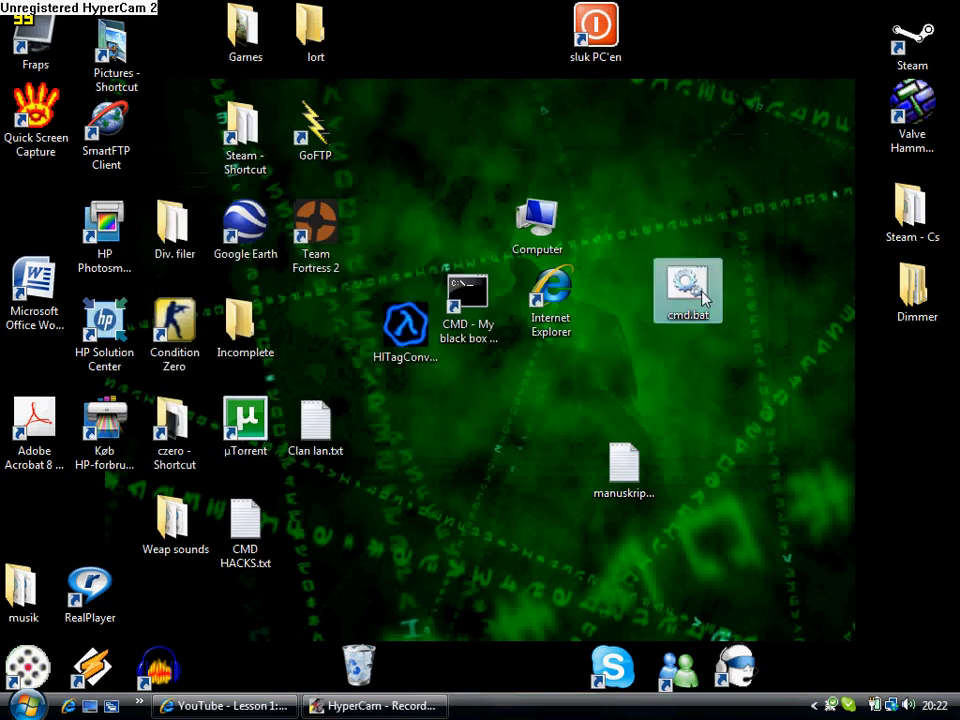